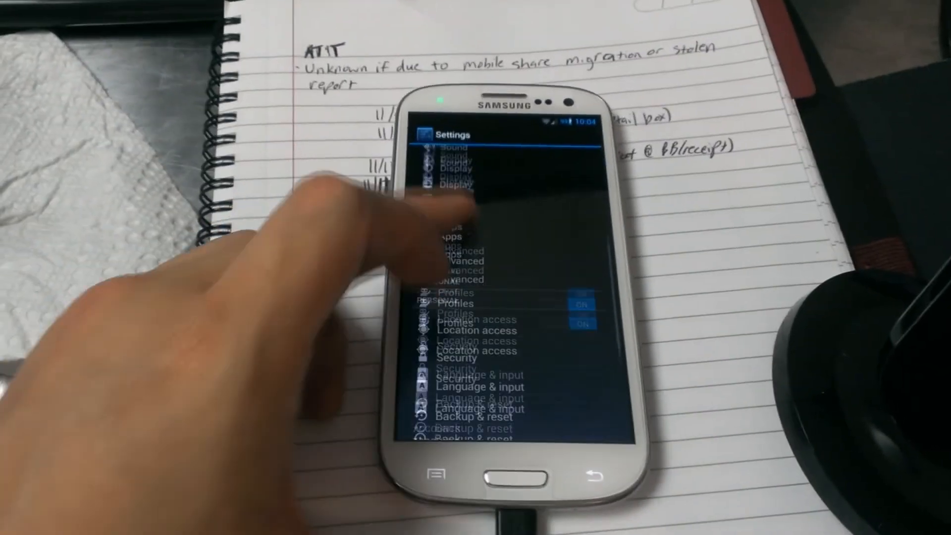
scroll(down, 3)
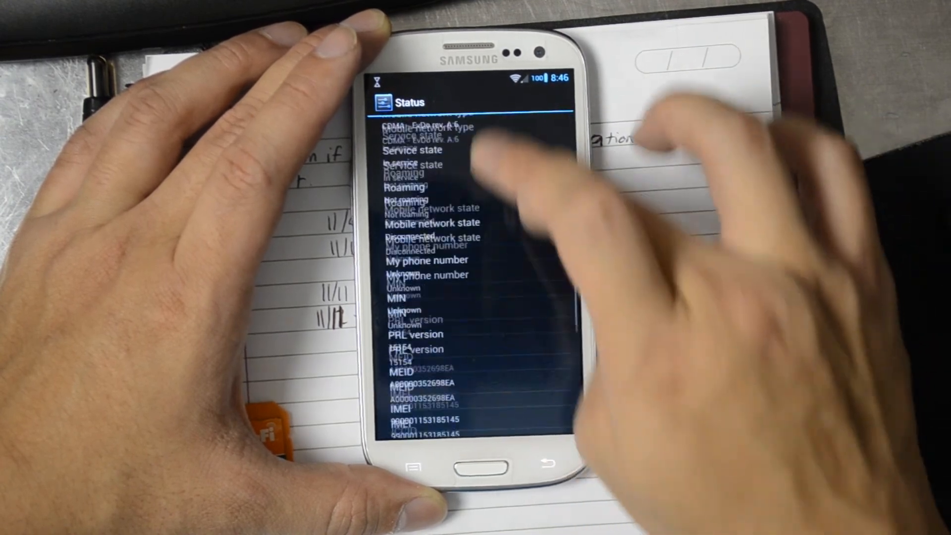
scroll(down, 3)
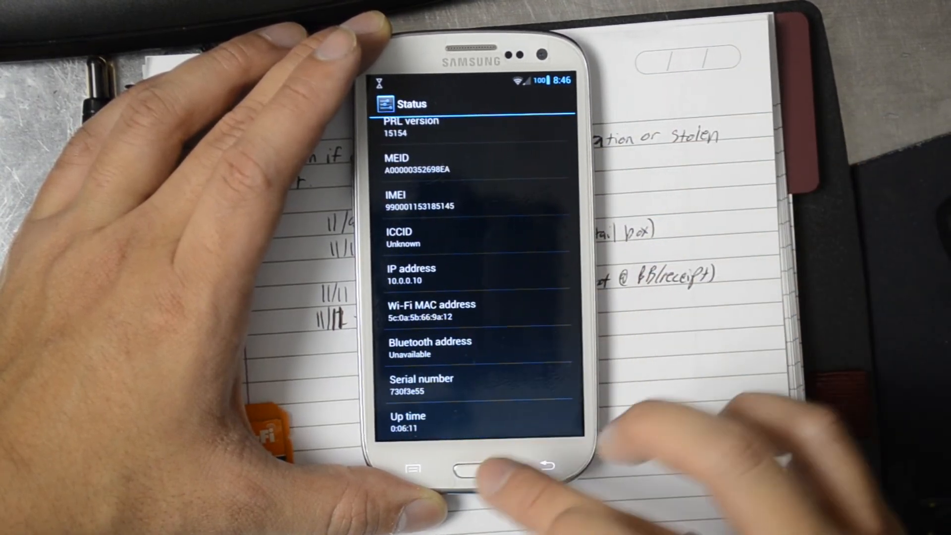